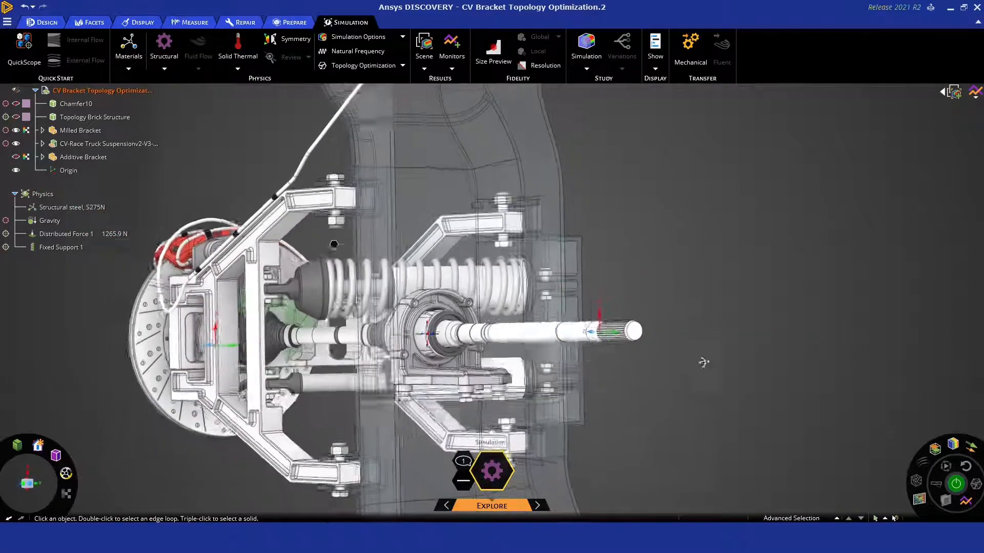
# Hide the CV-Race Truck Suspension assembly via its right-click menu, leaving the milled bracket
pyautogui.click(545, 295)
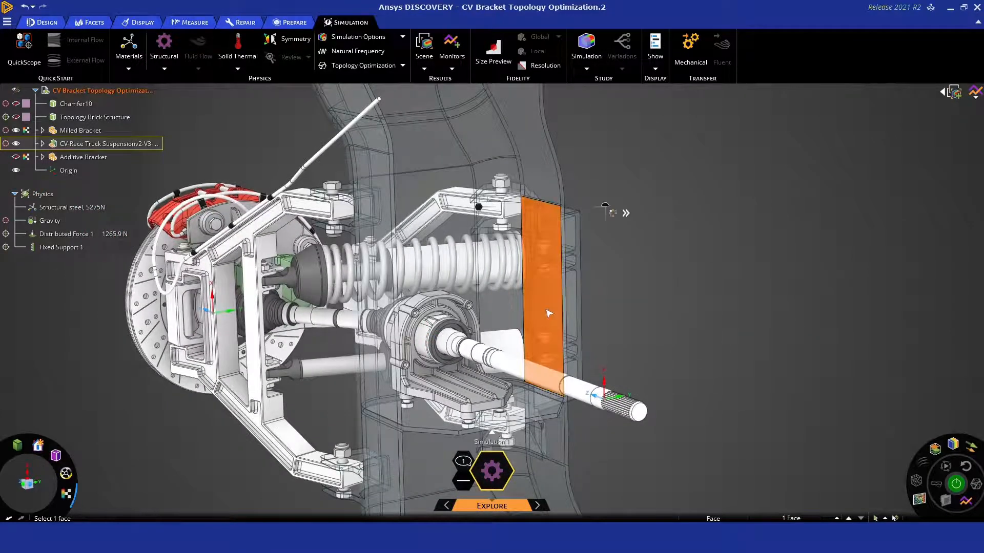
pyautogui.rightClick(548, 313)
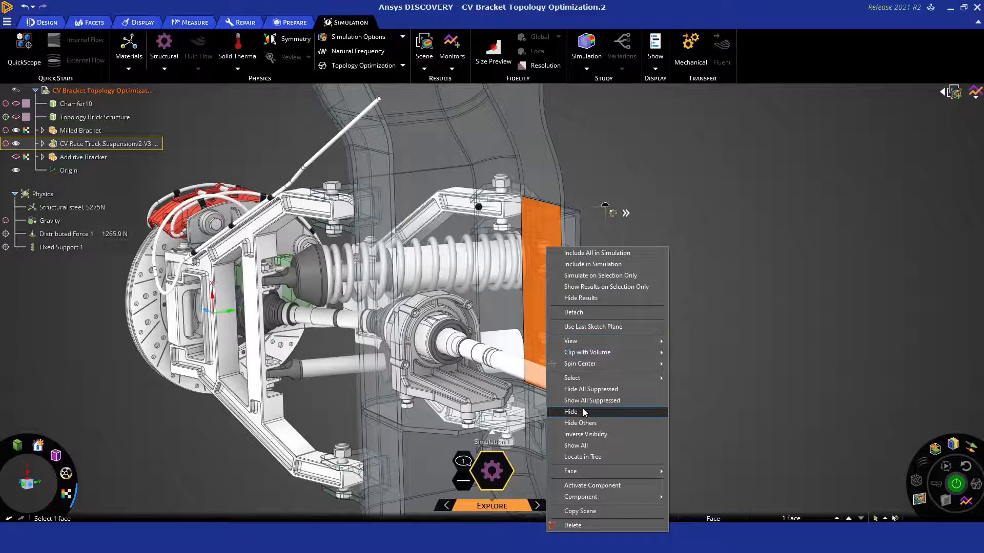
pyautogui.click(571, 412)
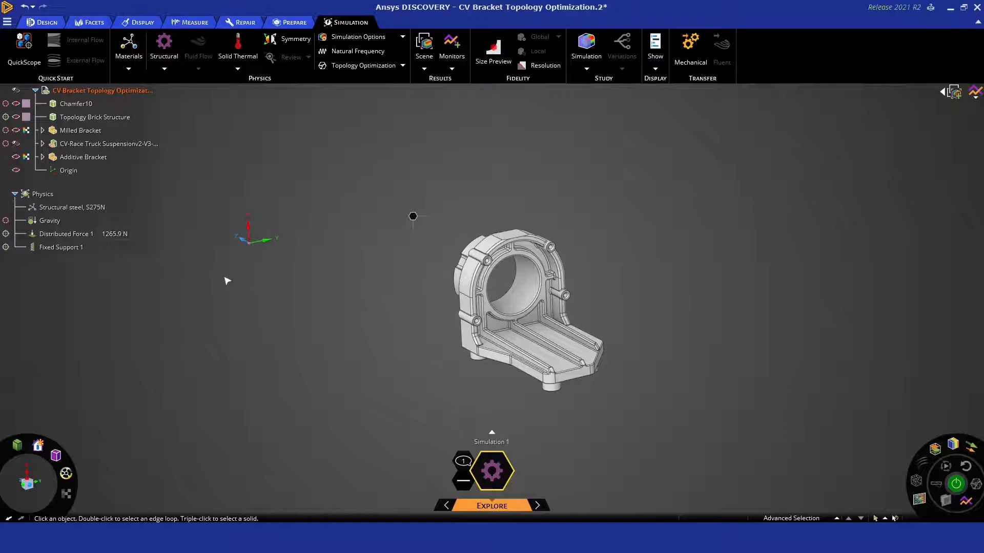
# Hide Milled Bracket and show Topology Brick Structure in the Structure tree
pyautogui.click(95, 117)
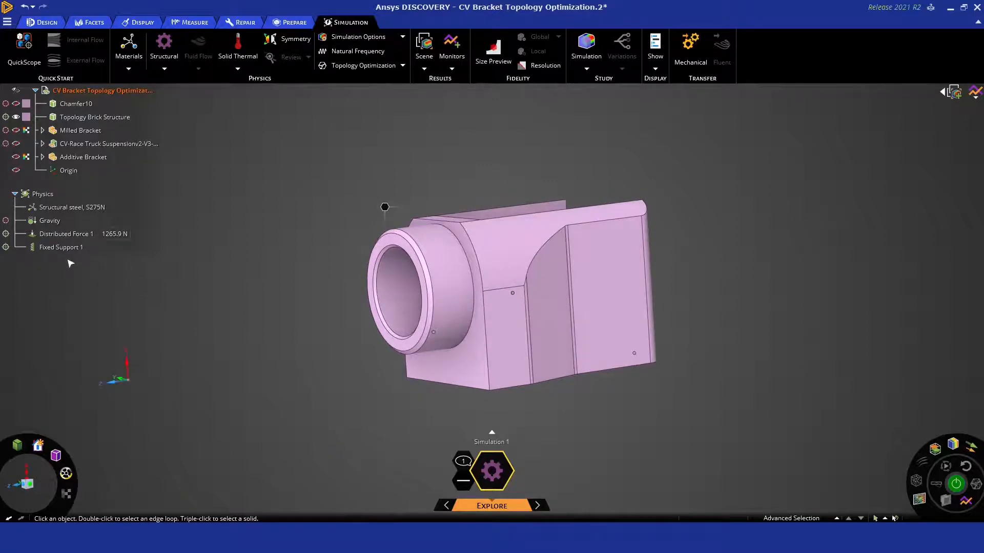
pyautogui.click(66, 234)
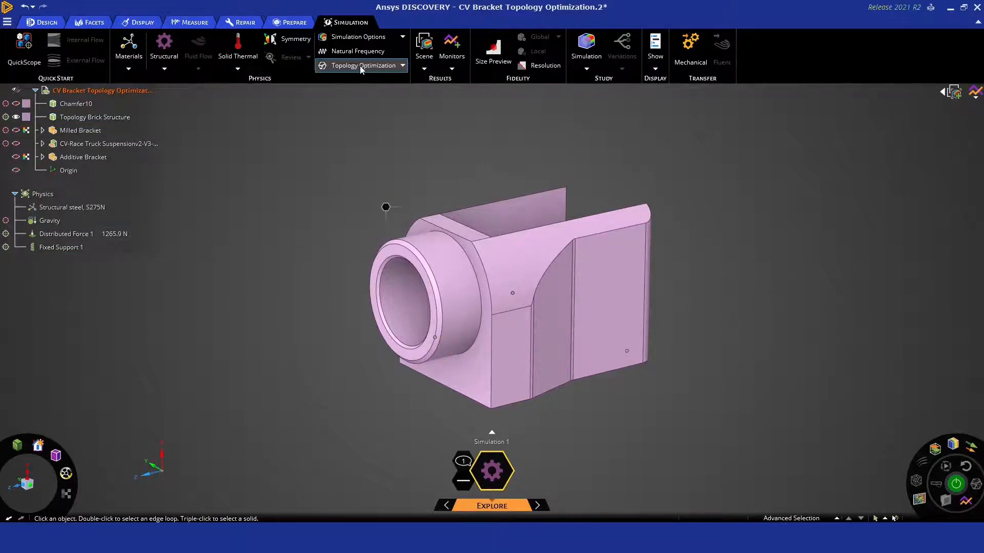
# Run a Maximize Stiffness topology optimization on the brick, reducing volume by 83%
pyautogui.click(363, 65)
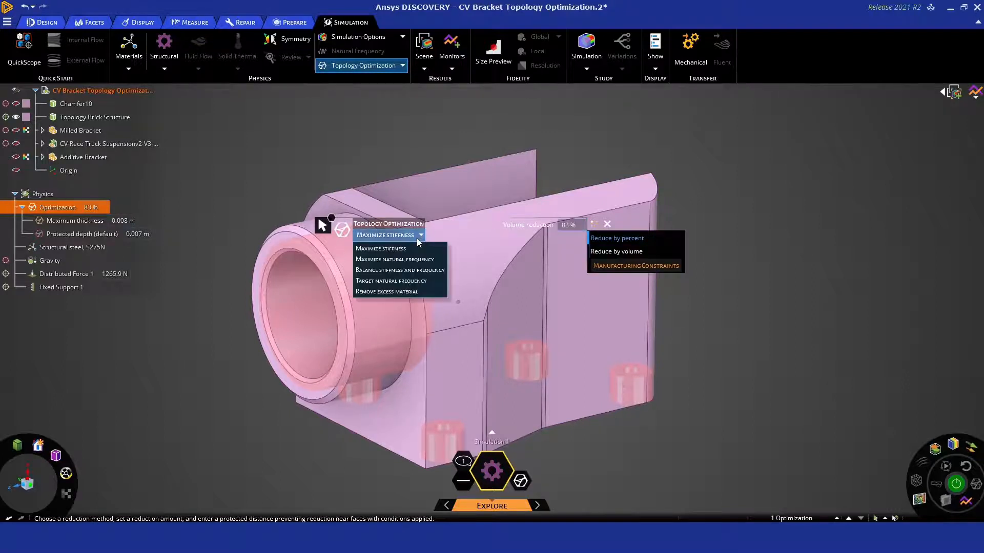
pyautogui.moveTo(380, 249)
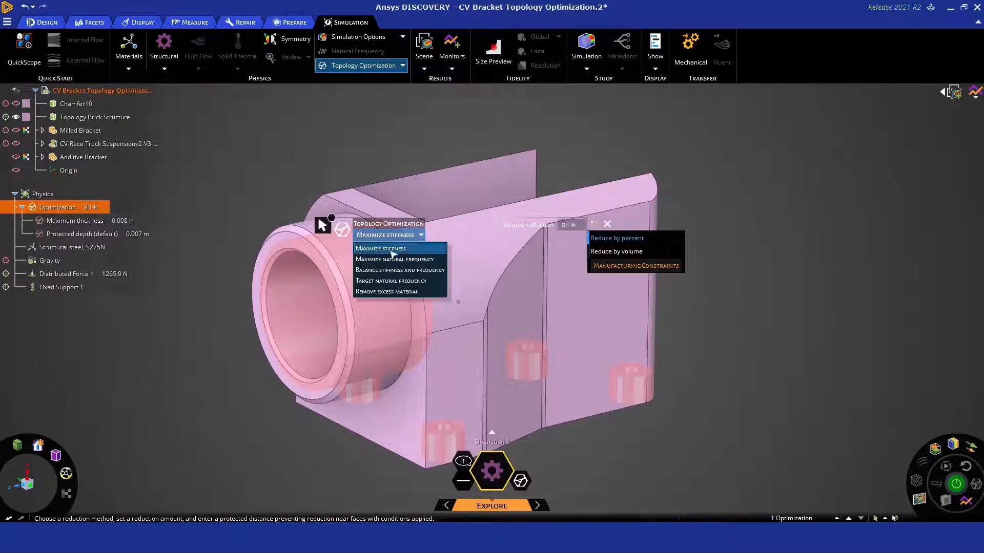
pyautogui.click(380, 248)
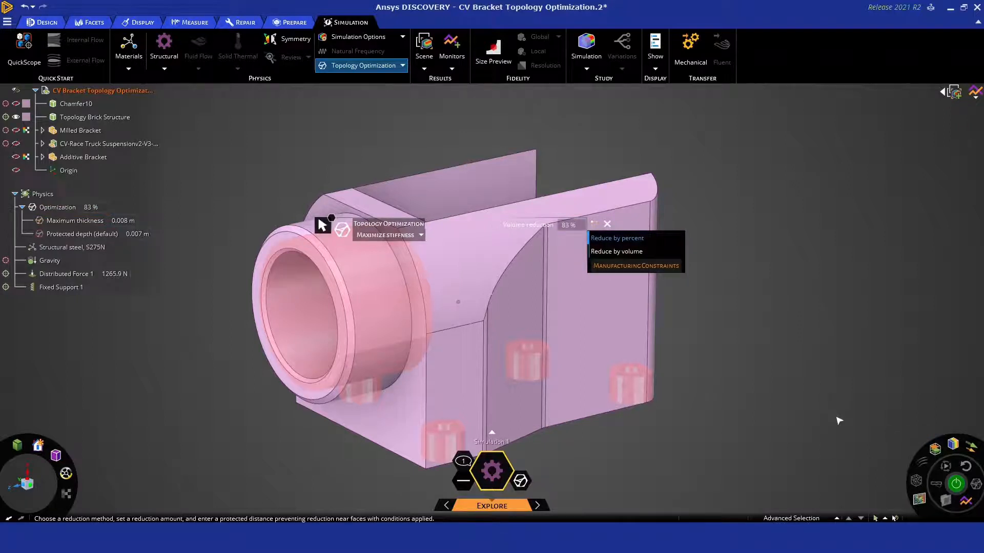
pyautogui.moveTo(557, 500)
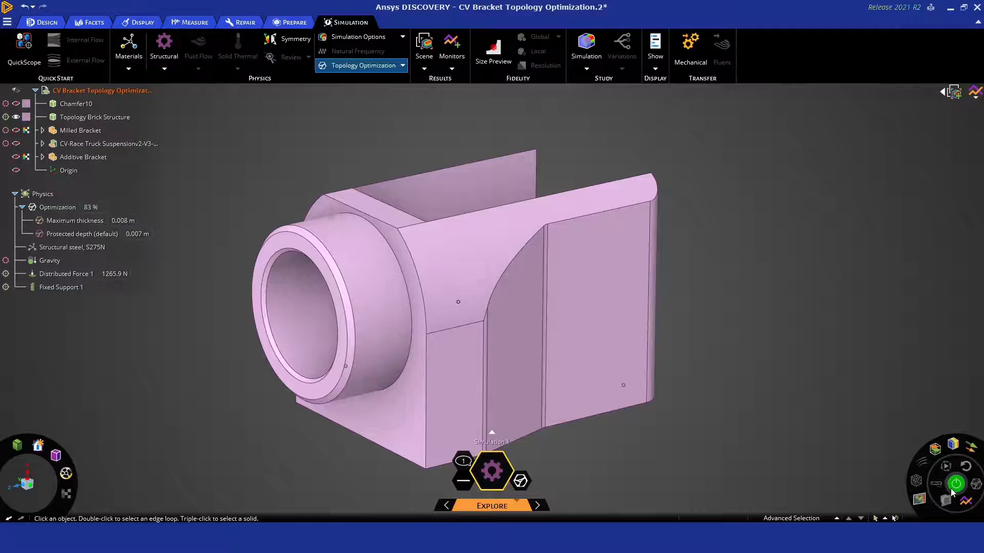
pyautogui.click(956, 483)
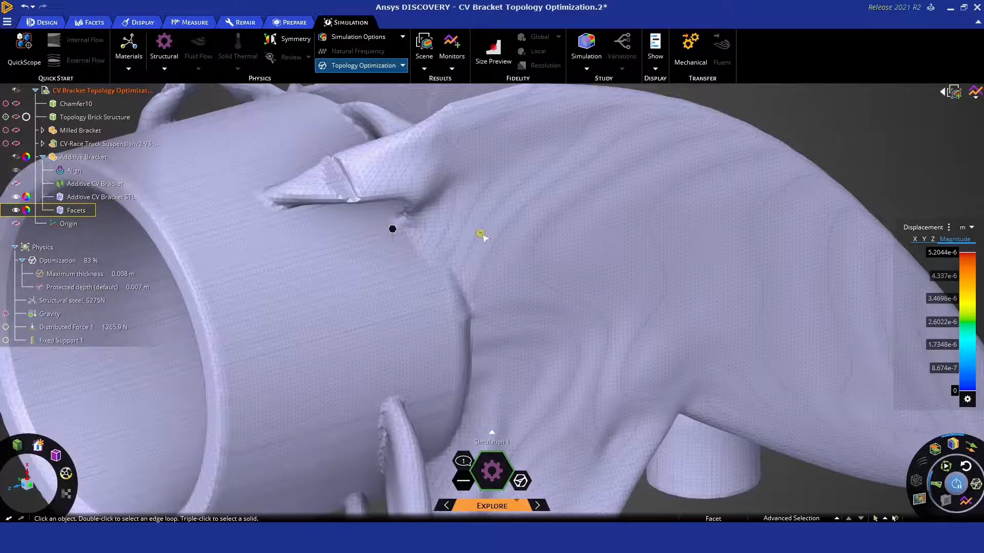
# Convert the Facets body to a fully tessellated solid and confirm with Yes
pyautogui.rightClick(75, 210)
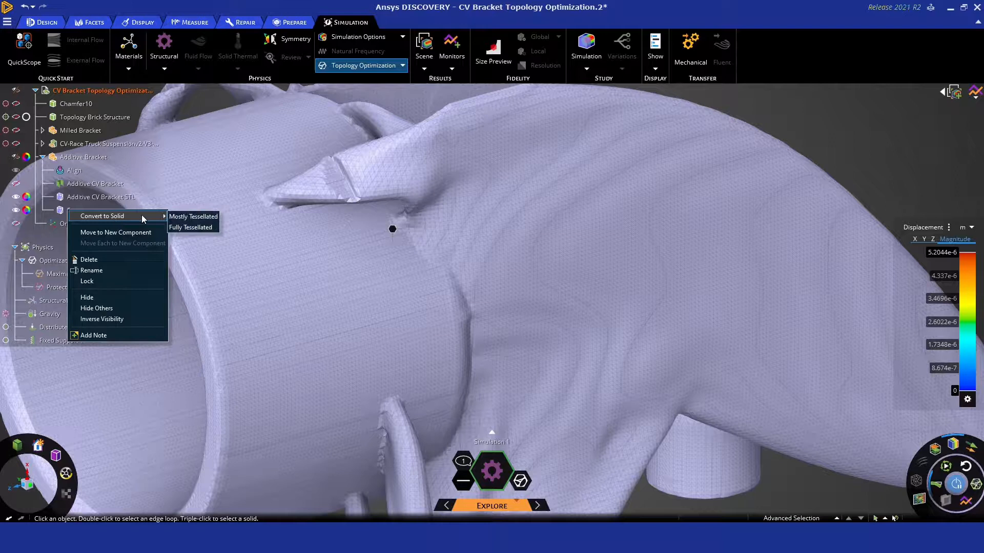
pyautogui.moveTo(191, 227)
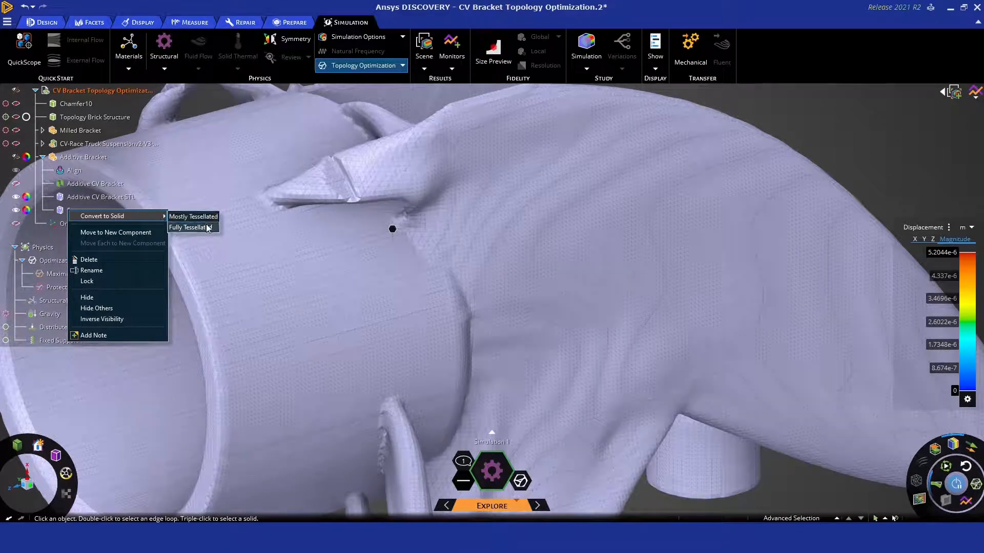
pyautogui.click(191, 227)
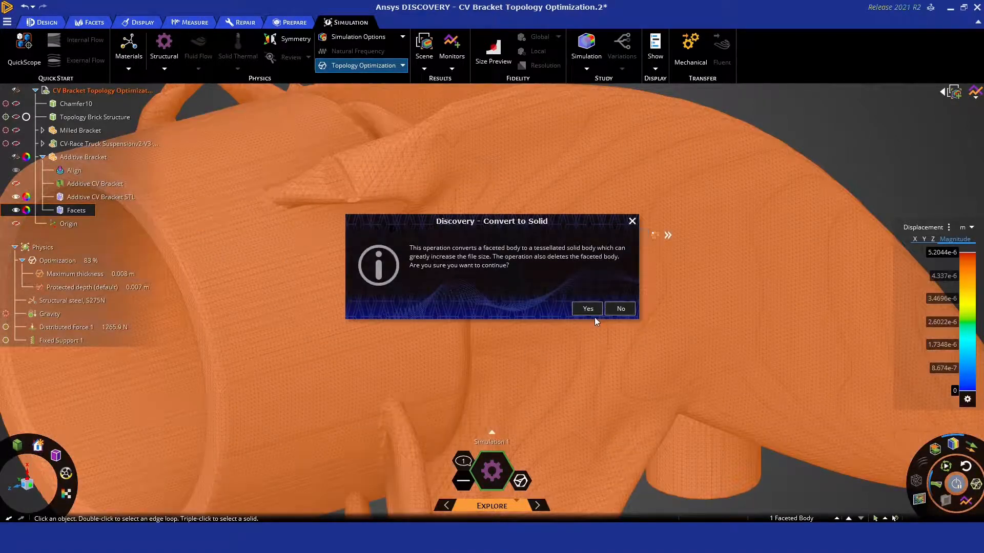
pyautogui.click(587, 308)
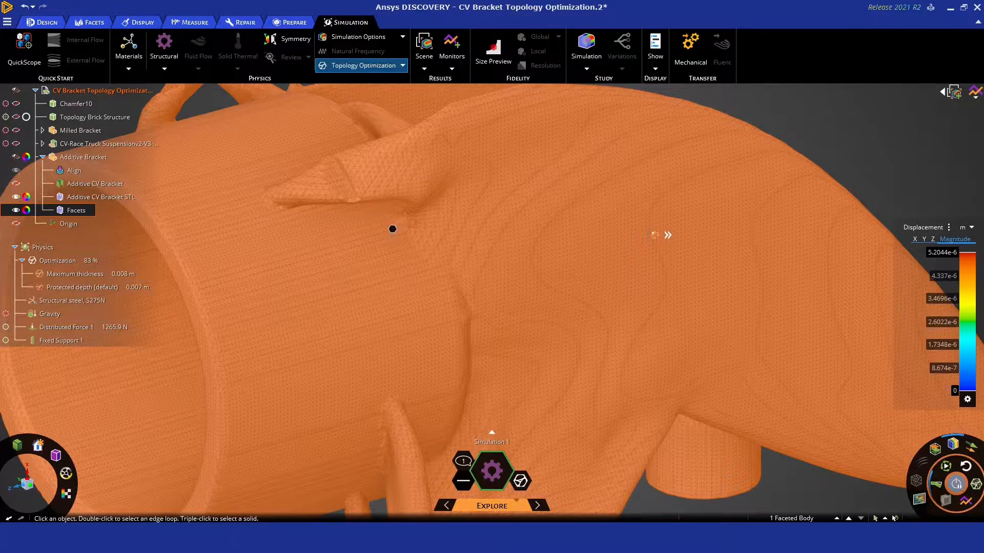
pyautogui.click(245, 22)
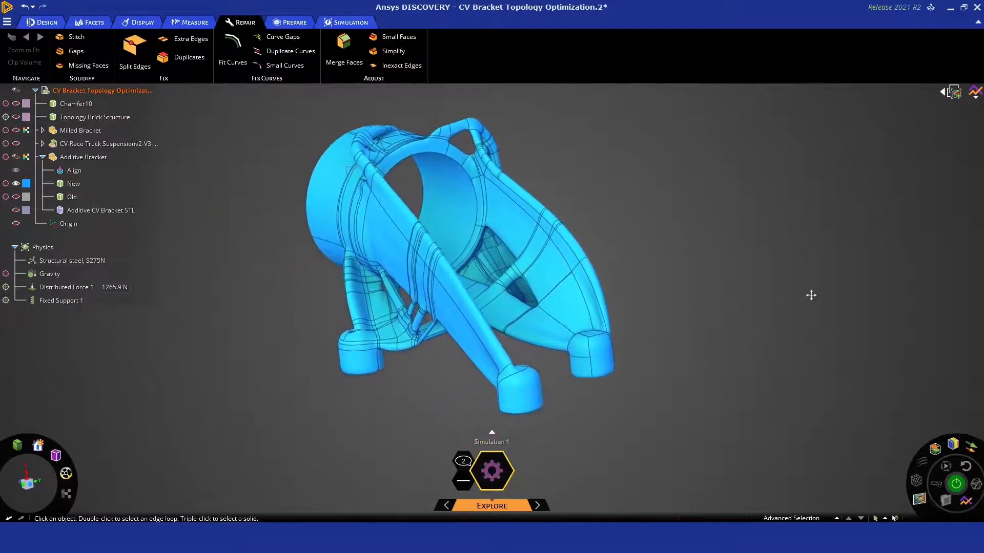
# Show CV-Race Truck Suspension again and toggle the Old bracket body's visibility to compare
pyautogui.click(109, 143)
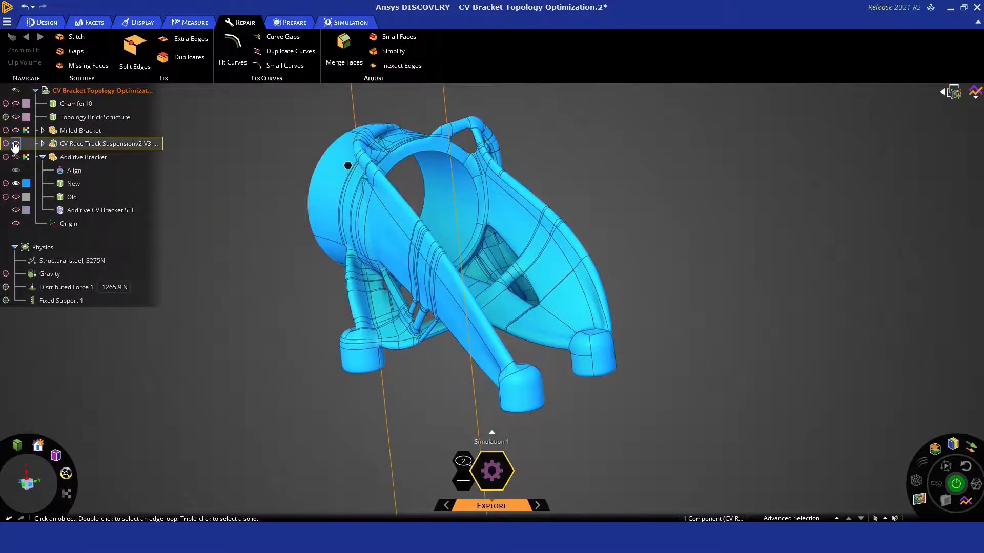
pyautogui.click(16, 196)
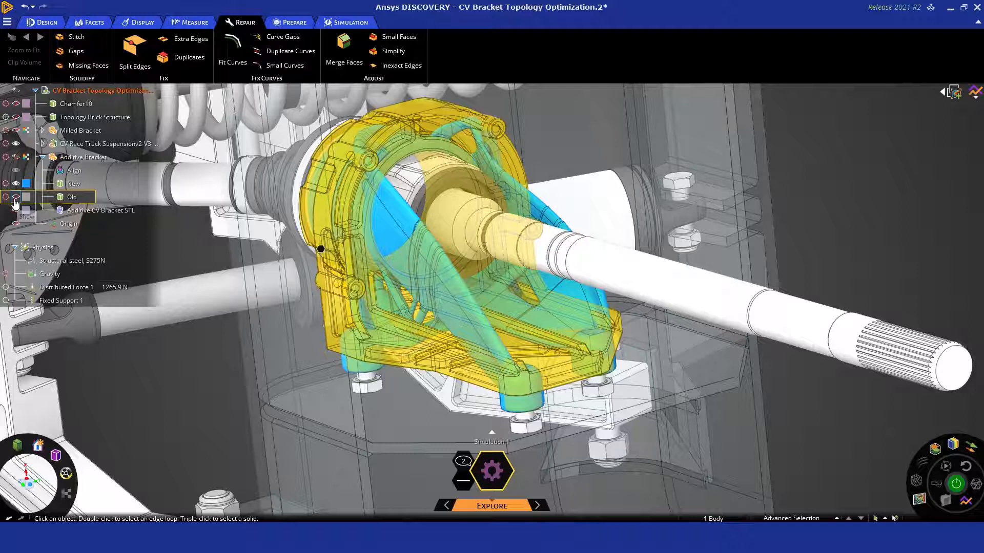
pyautogui.click(15, 197)
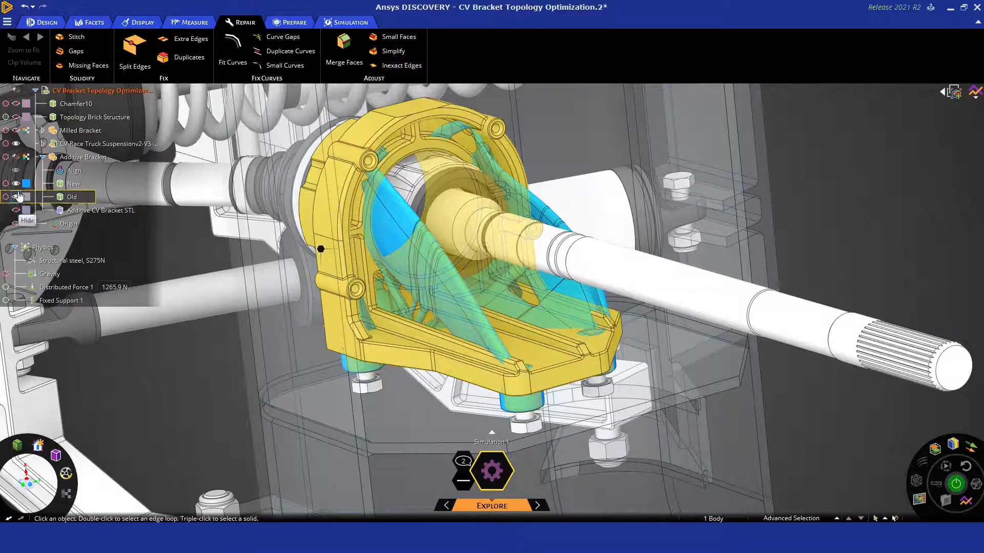
pyautogui.click(16, 196)
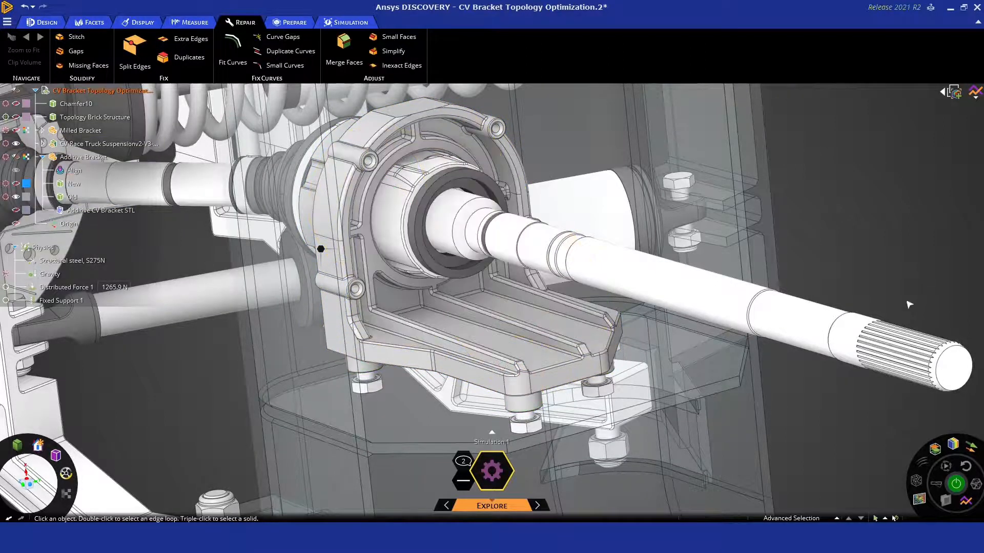